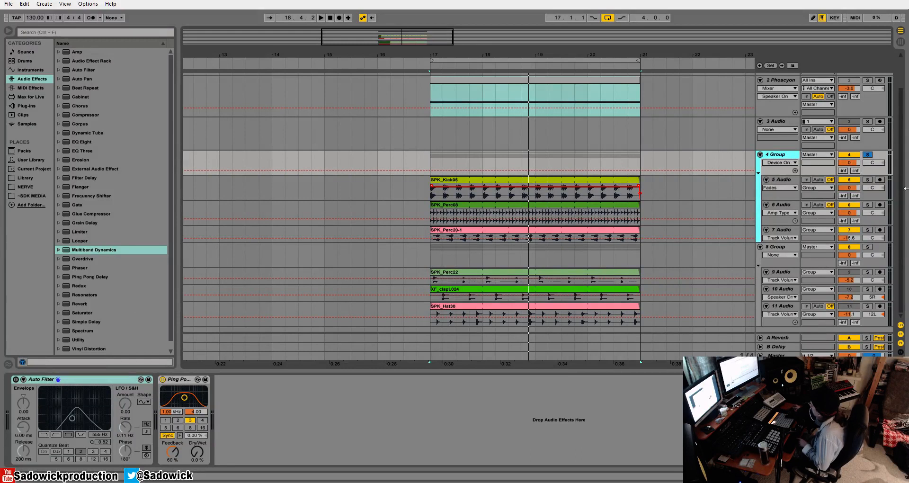
# - Place Multiband Dynamics first in the 4 Group chain, ahead of Auto Filter
pyautogui.click(867, 154)
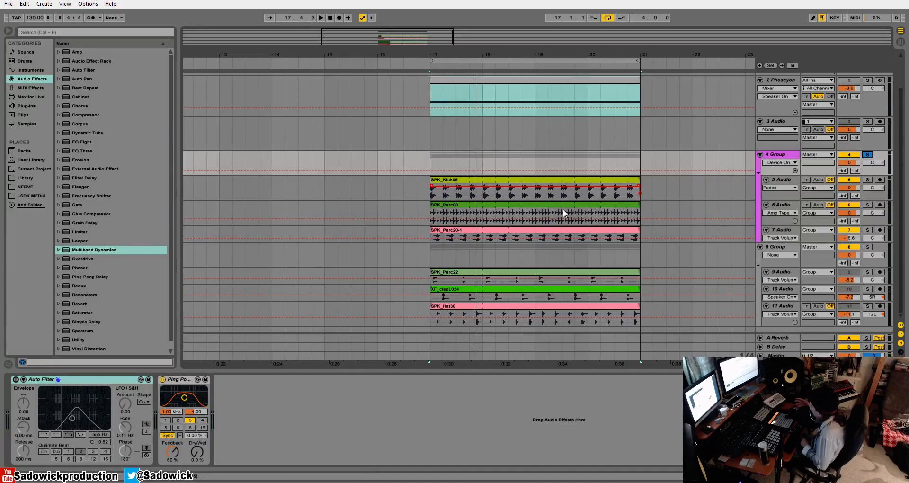
pyautogui.moveTo(369, 204)
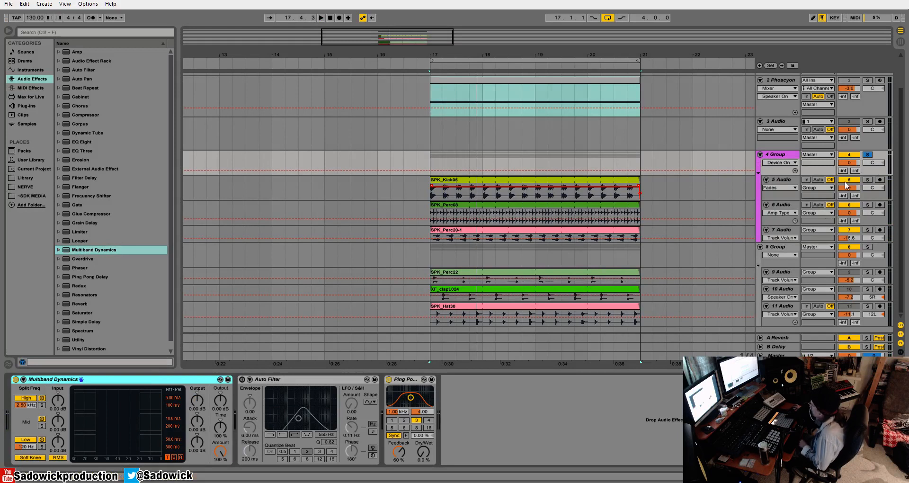
pyautogui.moveTo(328, 272)
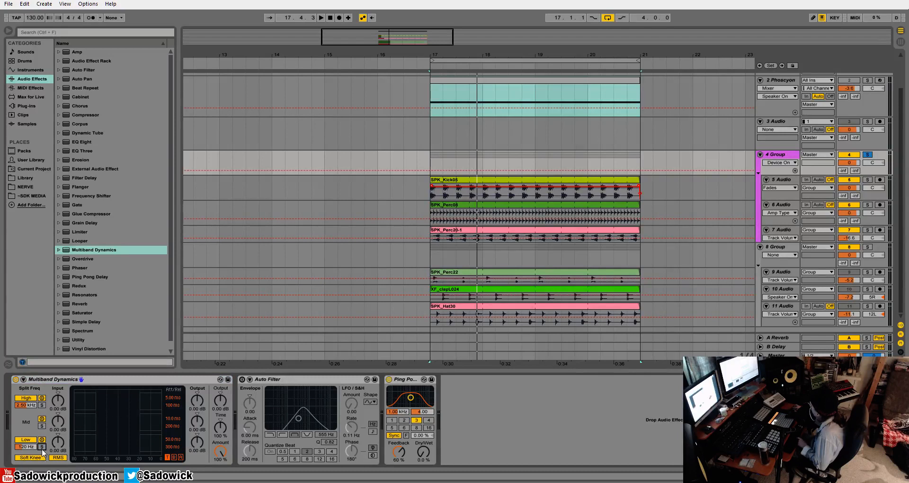
pyautogui.moveTo(223, 333)
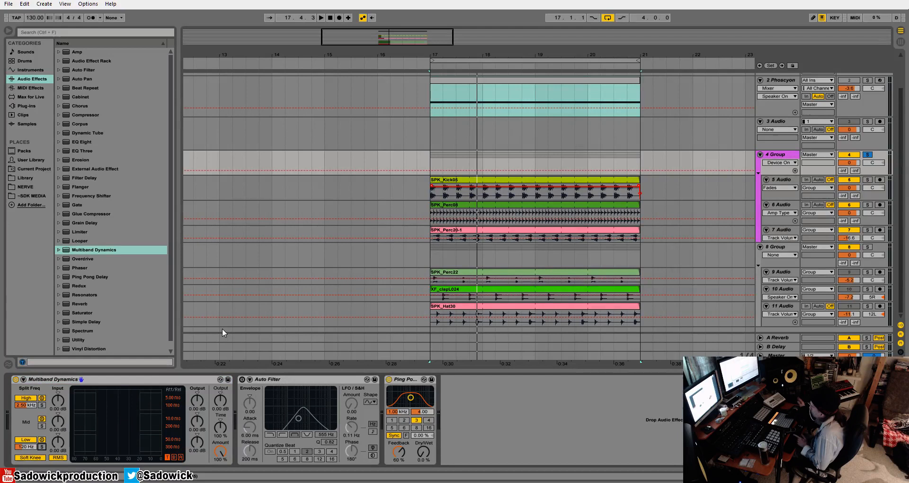
pyautogui.moveTo(214, 337)
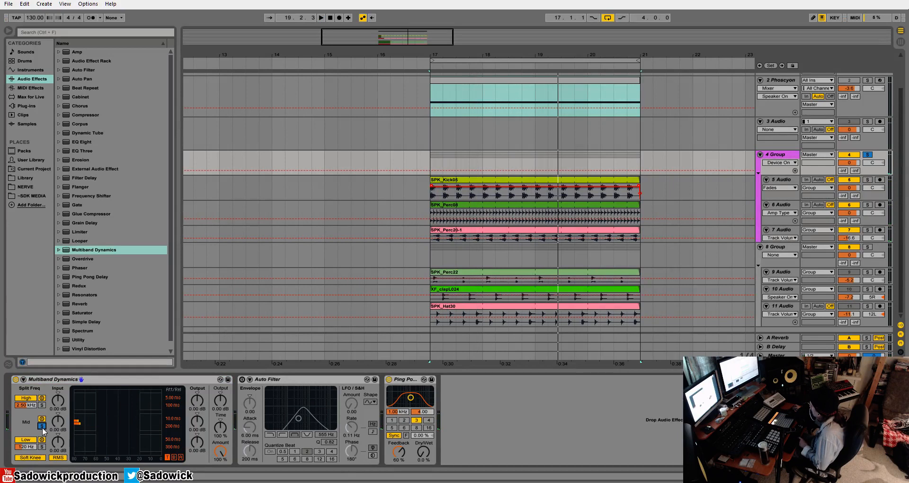
pyautogui.click(321, 18)
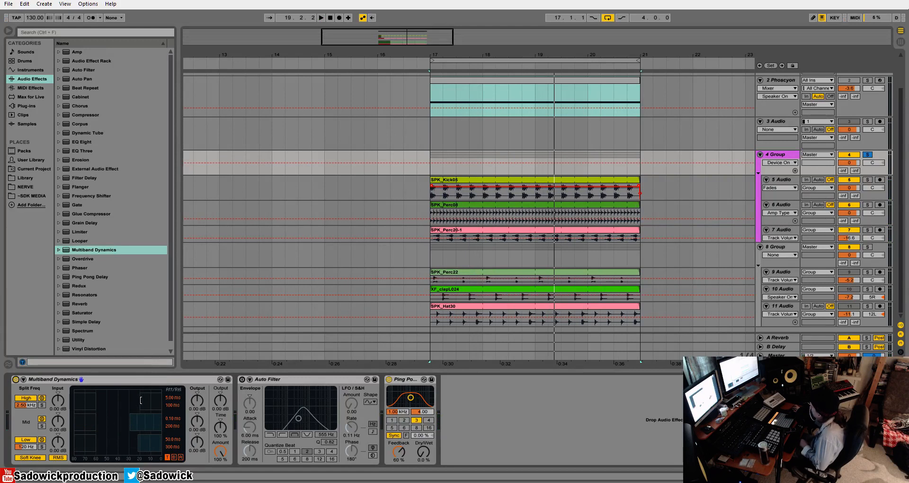
pyautogui.moveTo(131, 407)
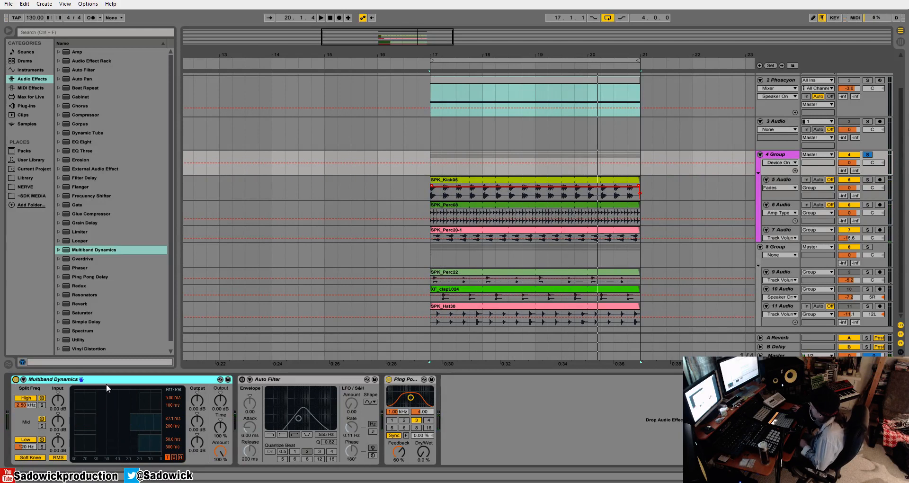
pyautogui.moveTo(71, 395)
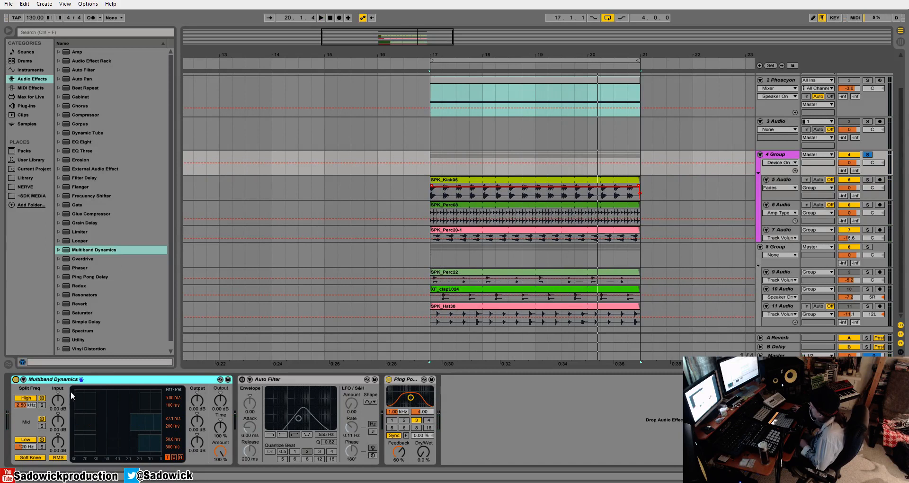
pyautogui.moveTo(143, 400)
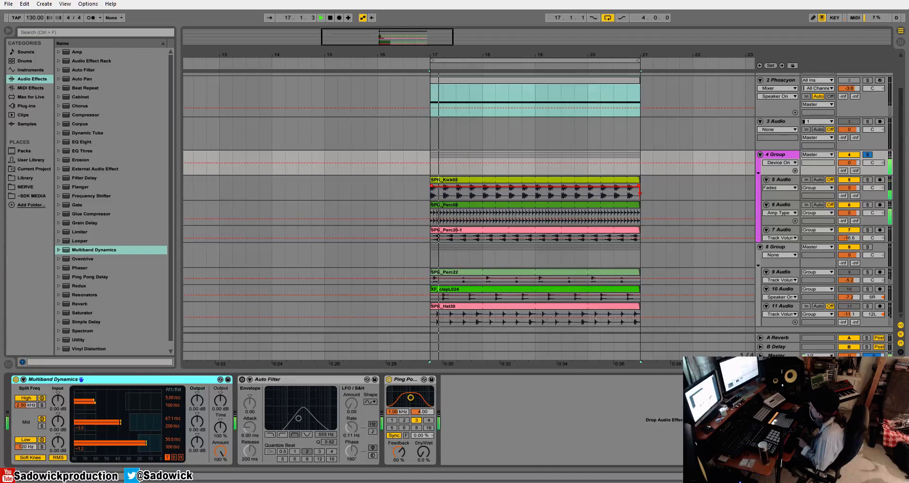
# - Stop the drum group's playback from the transport bar
pyautogui.click(330, 17)
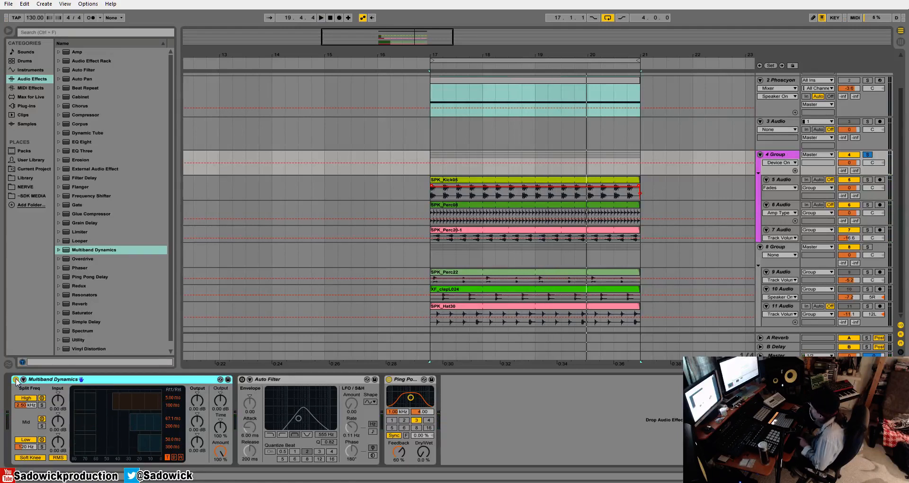
pyautogui.click(321, 17)
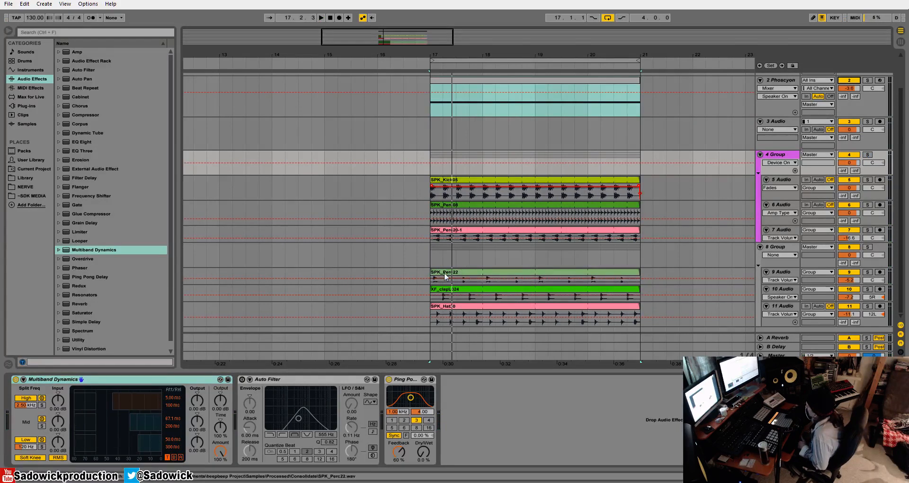
# - Restart playback to watch Multiband Dynamics gain reduction on every band
pyautogui.click(321, 17)
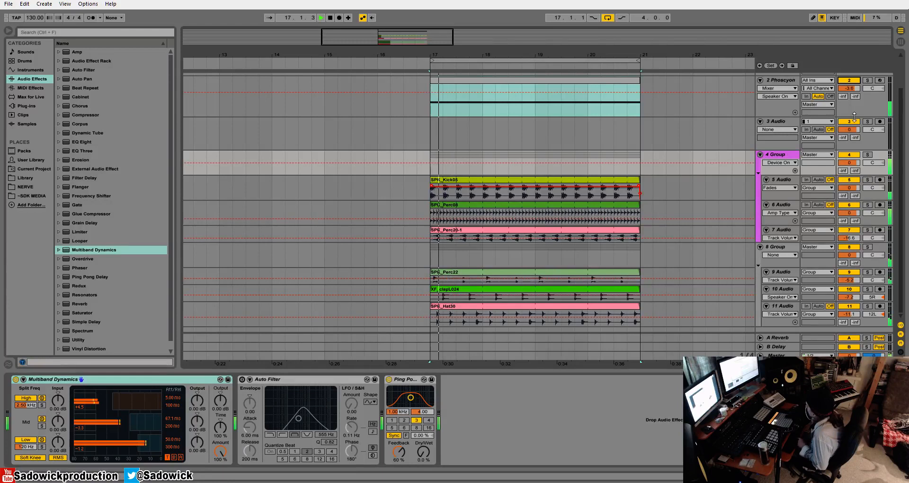